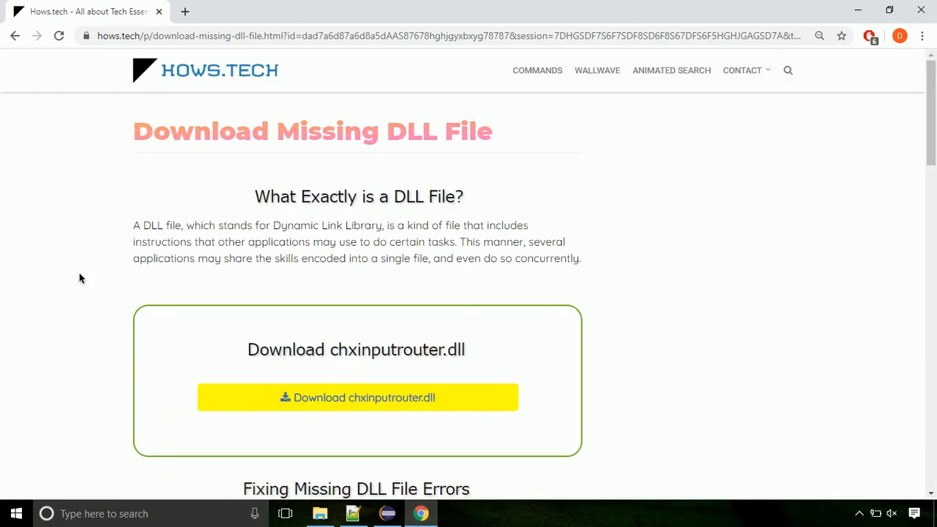
{"action": "mouse_move", "coordinate": [350, 407]}
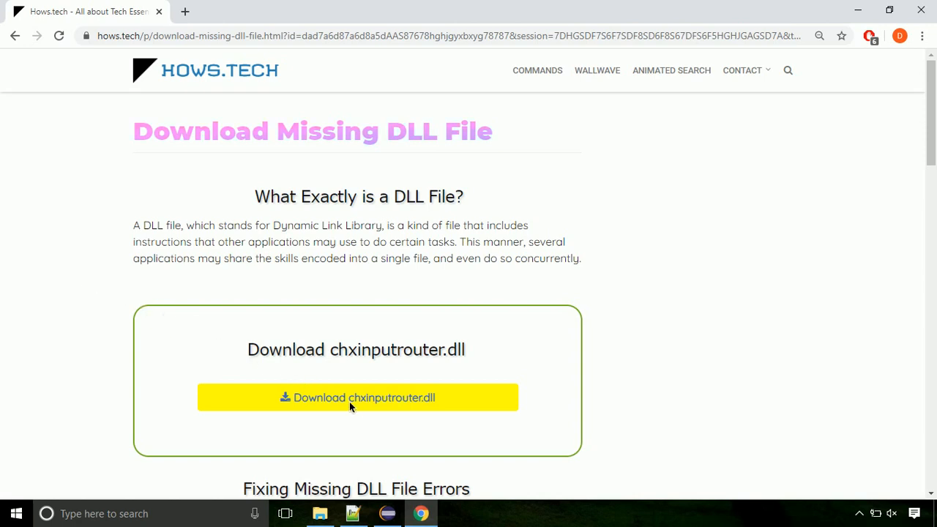
{"action": "mouse_move", "coordinate": [357, 407]}
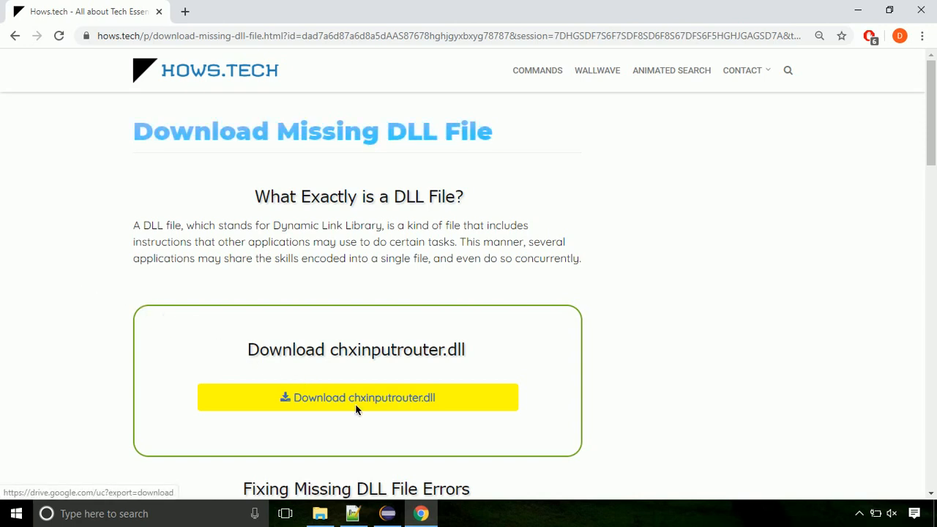
- Download chxinputrouter.dll from the Hows.tech page and save it to Downloads
{"action": "left_click", "coordinate": [357, 398]}
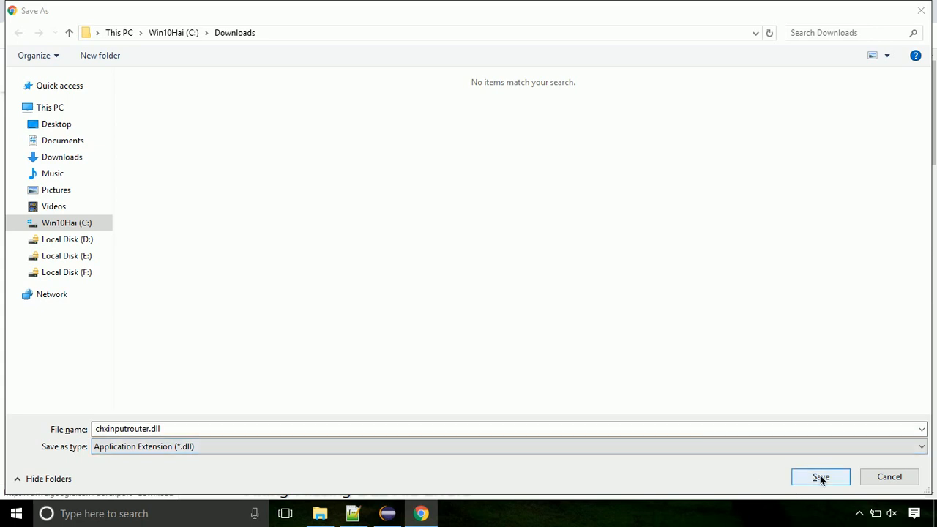
{"action": "left_click", "coordinate": [819, 478]}
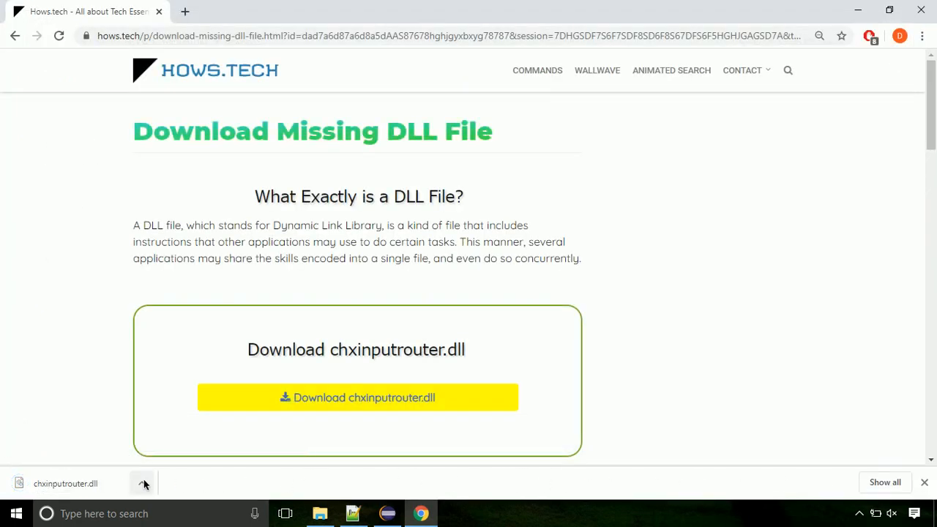
- Show chxinputrouter.dll in the Downloads folder and copy it to the clipboard
{"action": "left_click", "coordinate": [142, 483]}
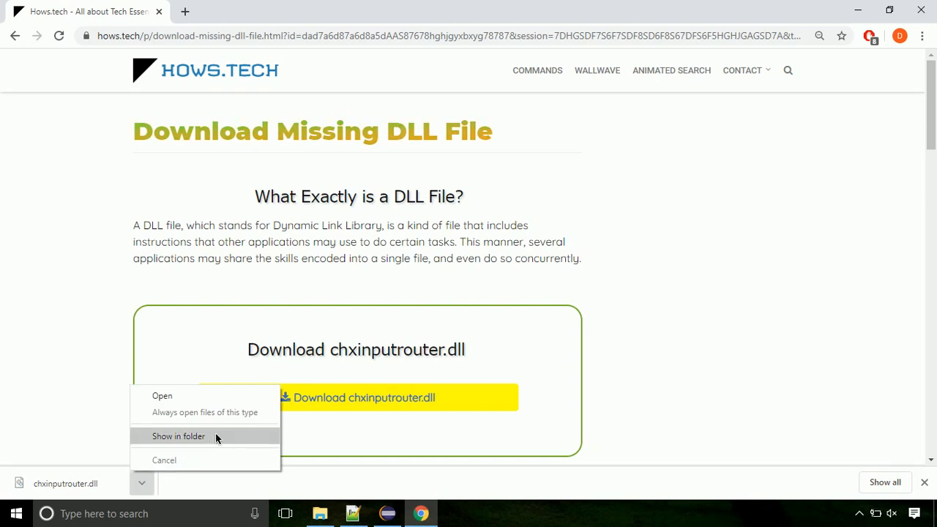
{"action": "left_click", "coordinate": [178, 436]}
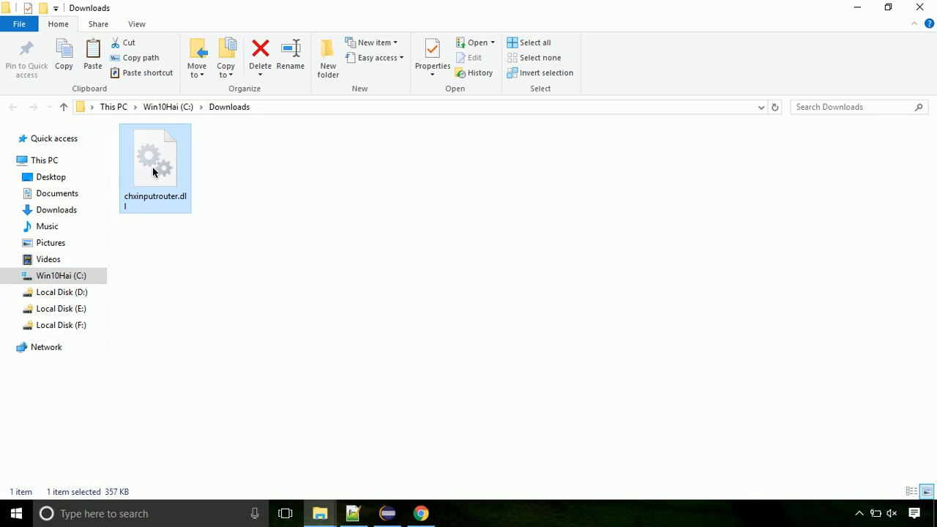
{"action": "right_click", "coordinate": [155, 158]}
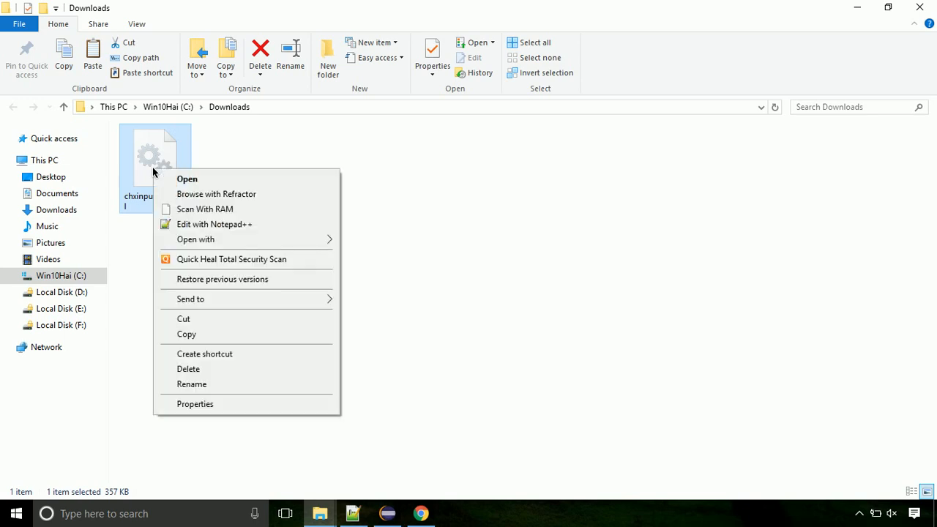
{"action": "mouse_move", "coordinate": [243, 334]}
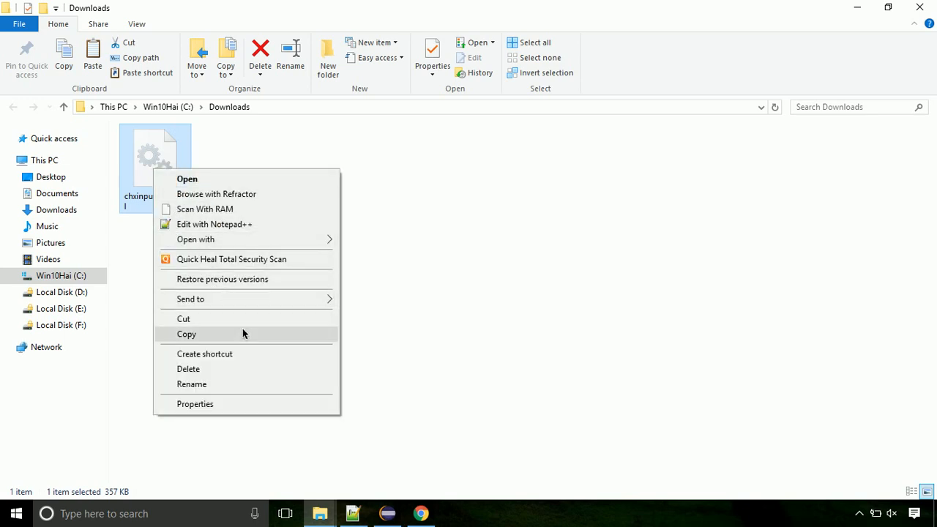
{"action": "left_click", "coordinate": [186, 333]}
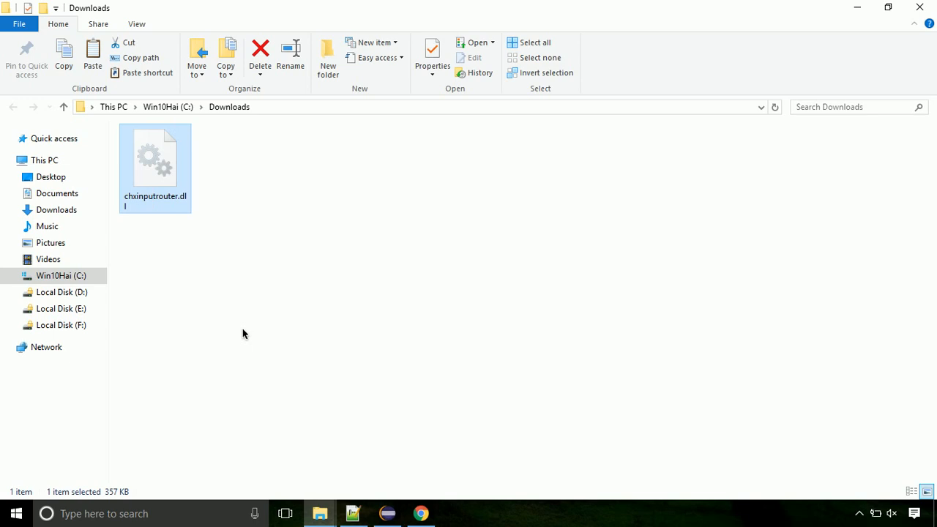
- Navigate from the C: drive through Windows into the System32 folder
{"action": "left_click", "coordinate": [62, 275]}
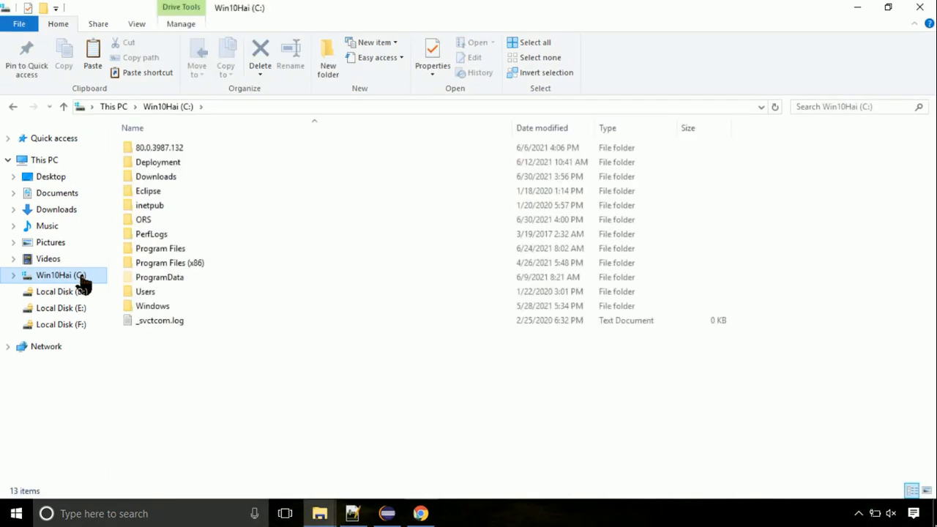
{"action": "mouse_move", "coordinate": [123, 295]}
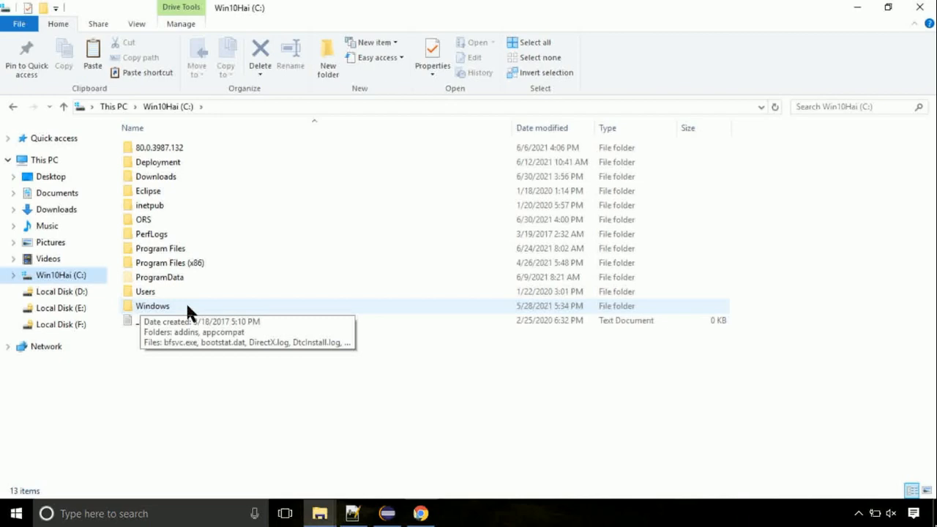
{"action": "double_click", "coordinate": [153, 306]}
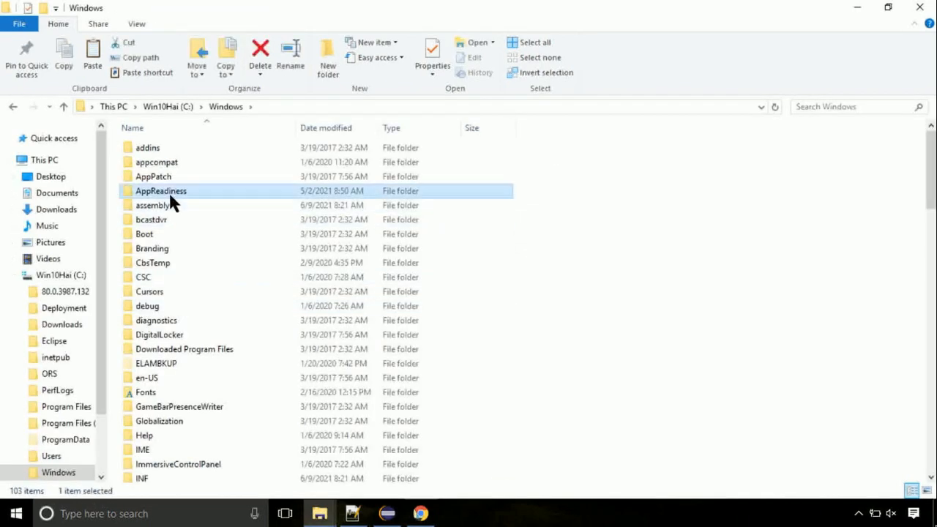
{"action": "scroll", "scroll_direction": "down", "scroll_amount": 3}
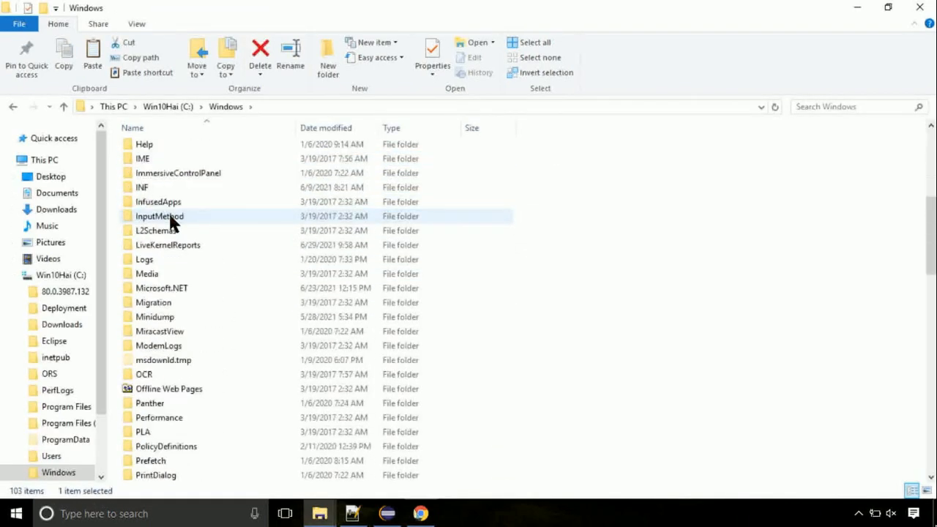
{"action": "scroll", "scroll_direction": "down", "scroll_amount": 3}
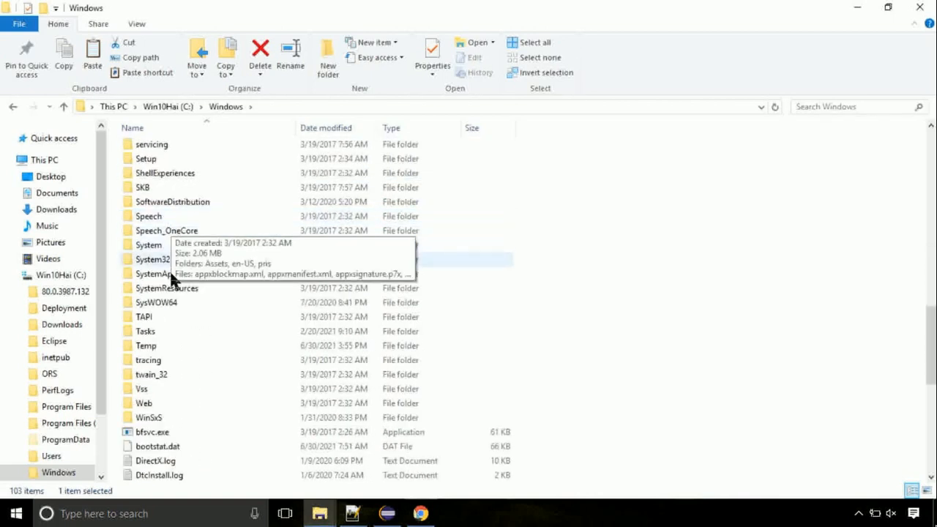
{"action": "double_click", "coordinate": [152, 259]}
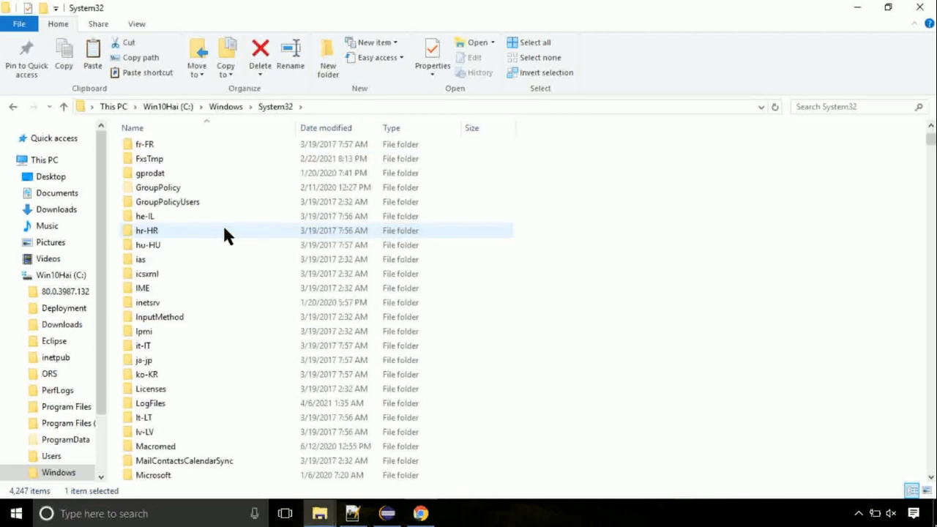
- Paste the copied chxinputrouter.dll into C:\Windows\System32
{"action": "scroll", "scroll_direction": "down", "scroll_amount": 3}
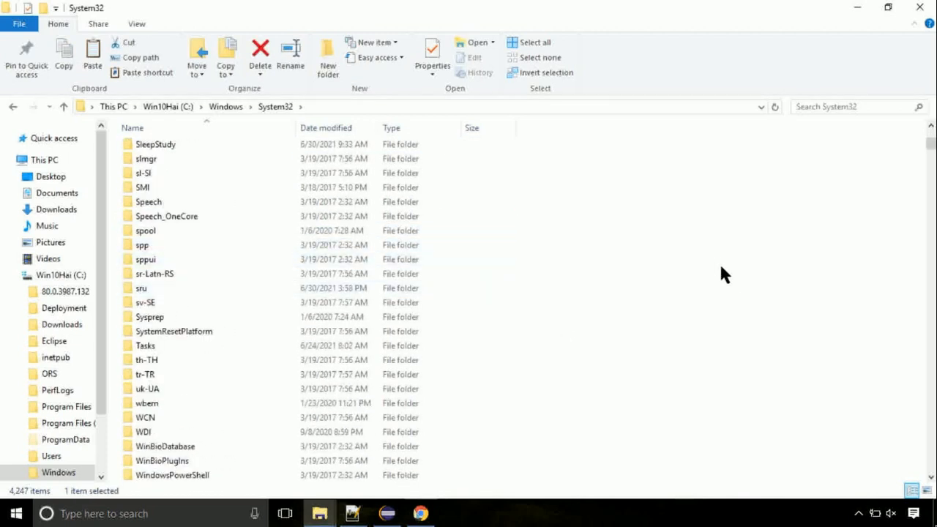
{"action": "right_click", "coordinate": [725, 275]}
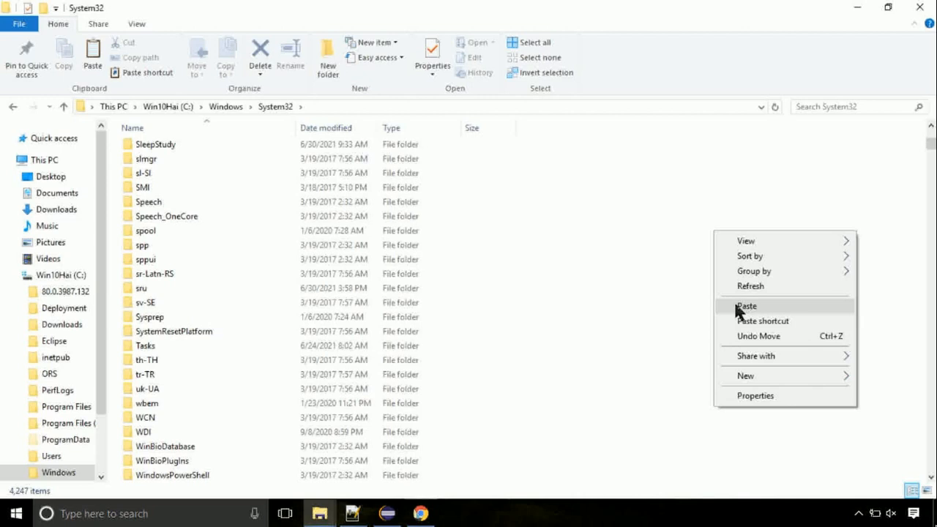
{"action": "left_click", "coordinate": [747, 306]}
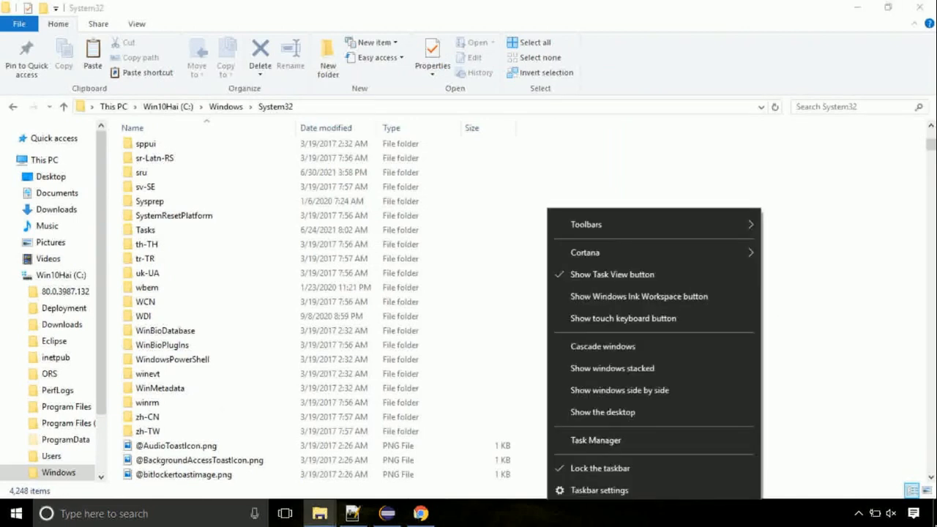
- Launch Task Manager from the taskbar and start its Run new task dialog
{"action": "left_click", "coordinate": [595, 439]}
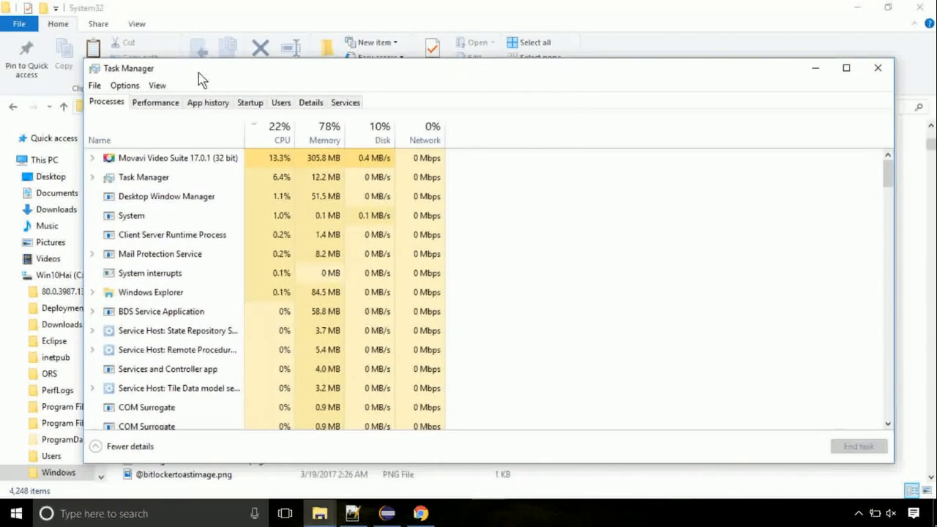
{"action": "left_click", "coordinate": [93, 85]}
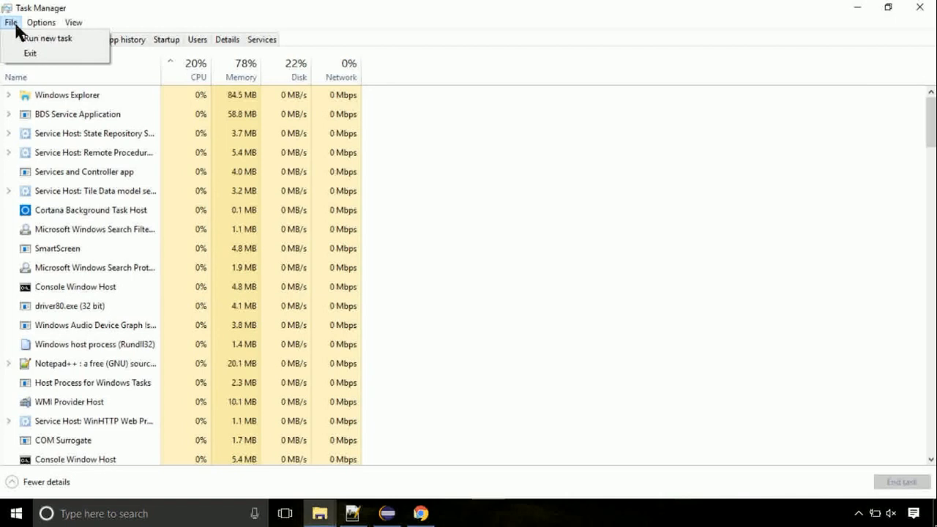
{"action": "left_click", "coordinate": [47, 38]}
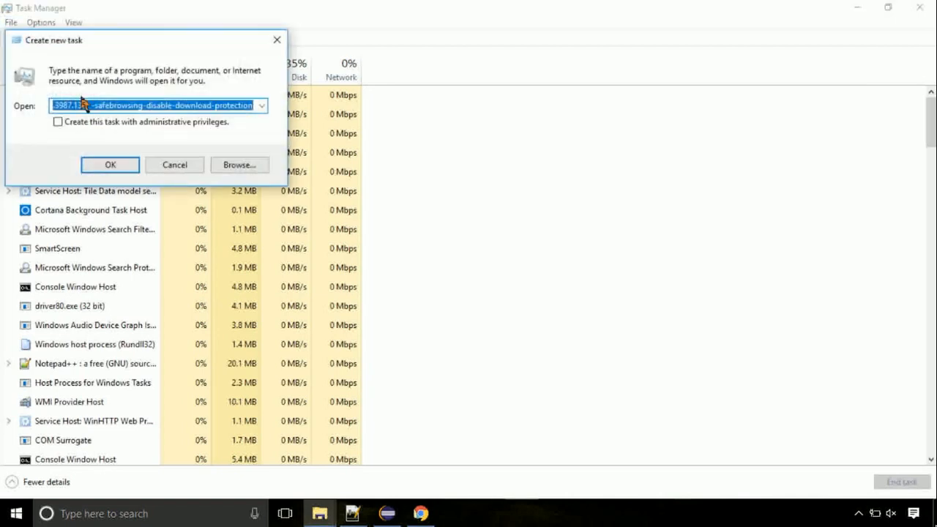
- Browse to C:\Windows\System32\cmd.exe and run it with administrative privileges
{"action": "left_click", "coordinate": [240, 164]}
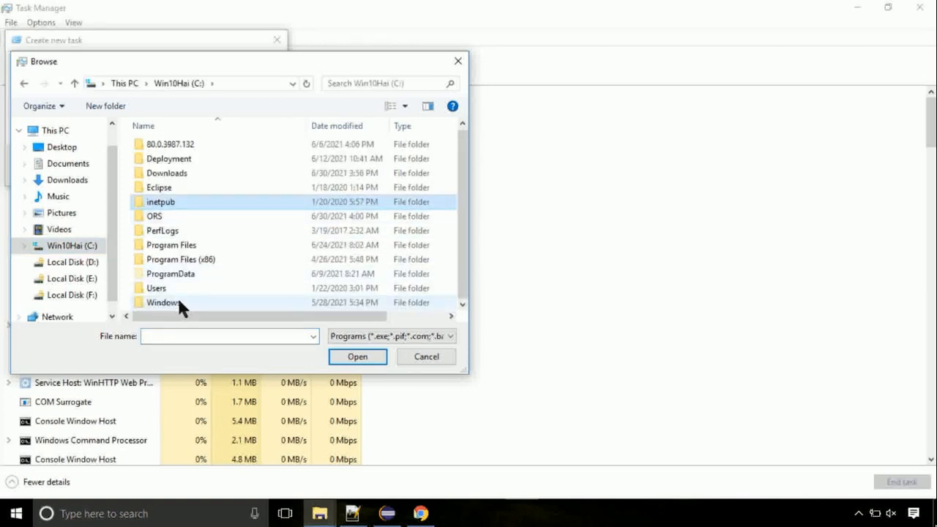
{"action": "double_click", "coordinate": [161, 301]}
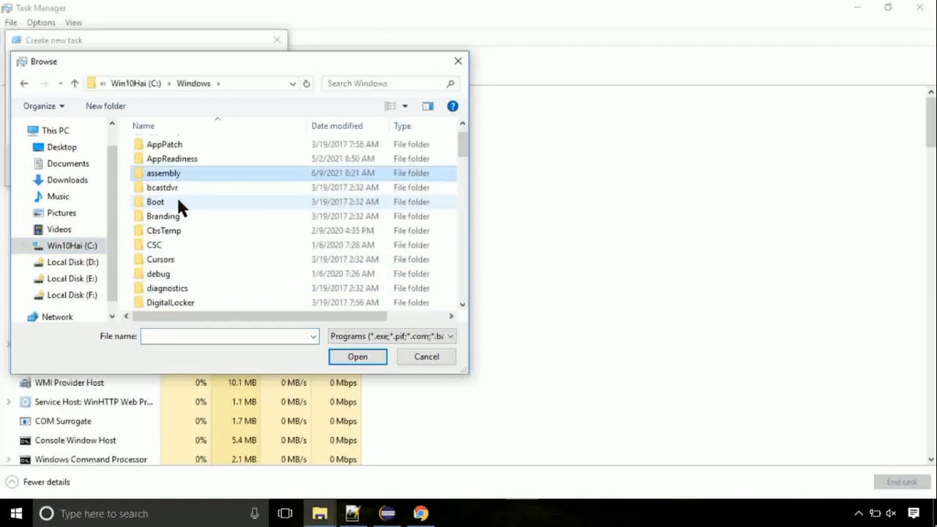
{"action": "scroll", "scroll_direction": "down", "scroll_amount": 3}
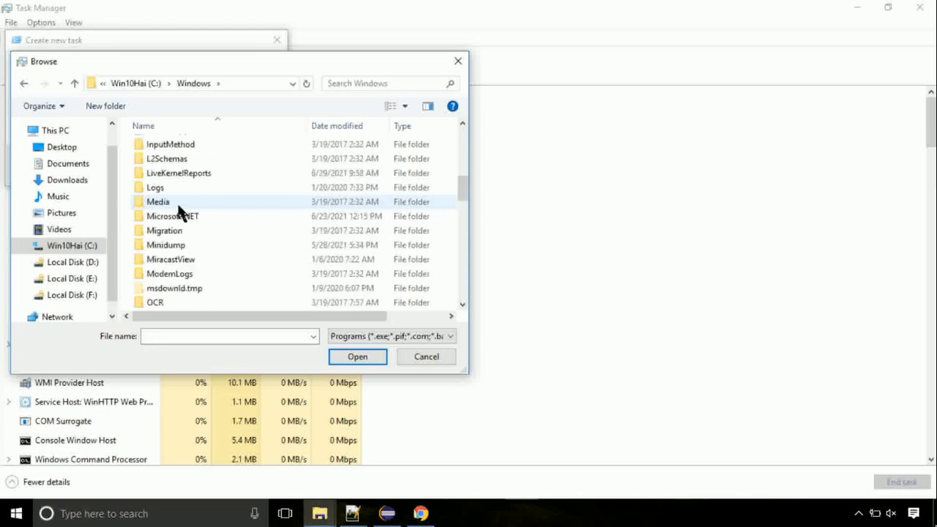
{"action": "scroll", "scroll_direction": "down", "scroll_amount": 3}
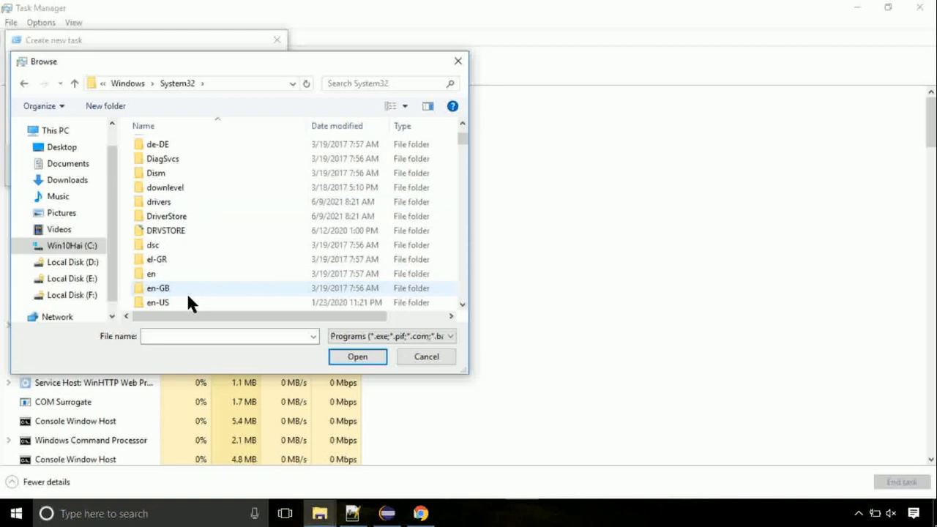
{"action": "scroll", "scroll_direction": "down", "scroll_amount": 3}
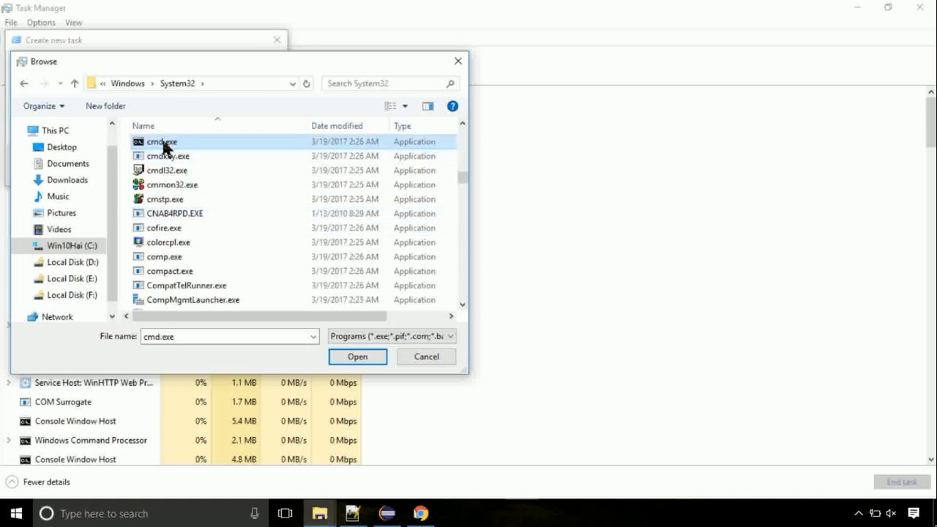
{"action": "left_click", "coordinate": [357, 357]}
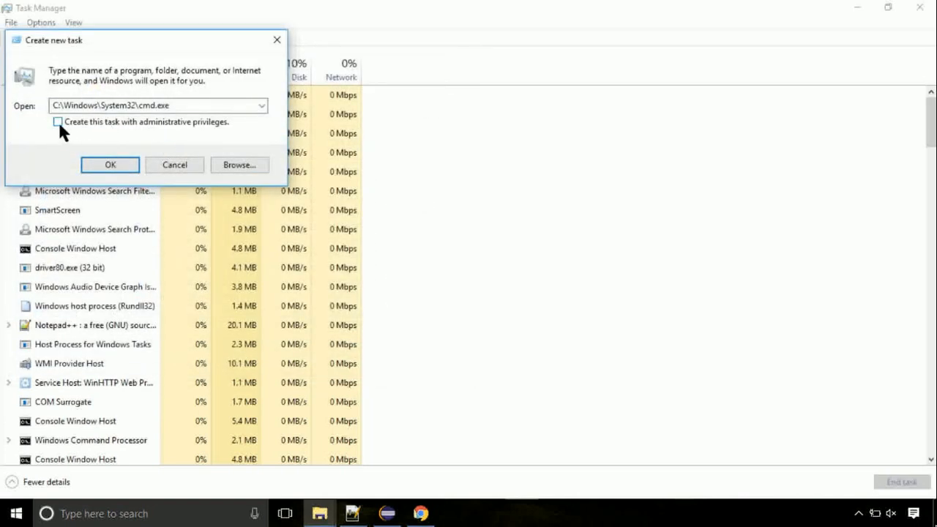
{"action": "left_click", "coordinate": [109, 164]}
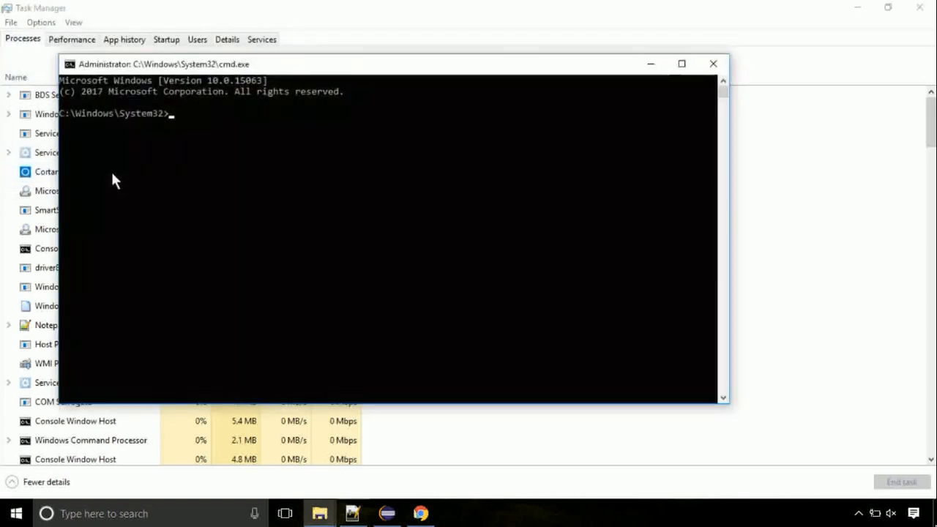
- Run gpupdate in the admin Command Prompt, then begin entering the chkdsk command
{"action": "left_click_drag", "start_coordinate": [162, 64], "coordinate": [256, 116]}
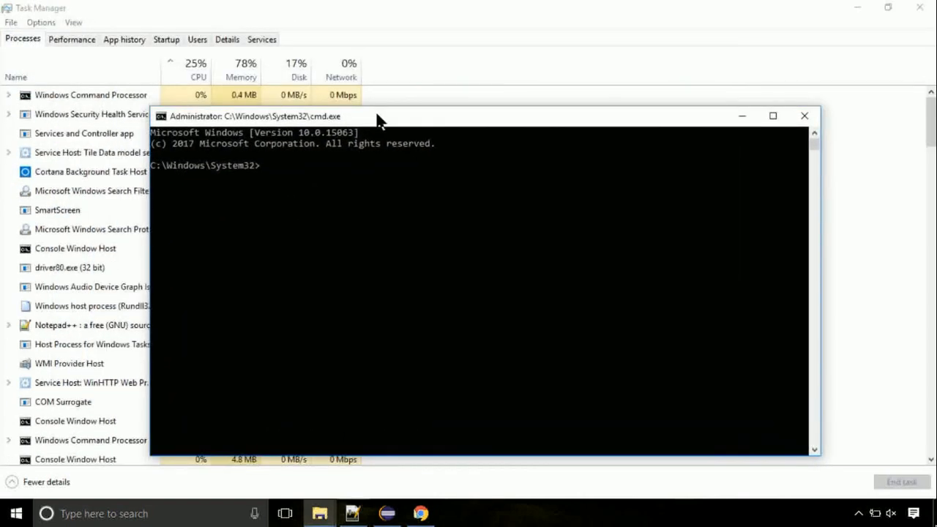
{"action": "type", "text": "gpupda"}
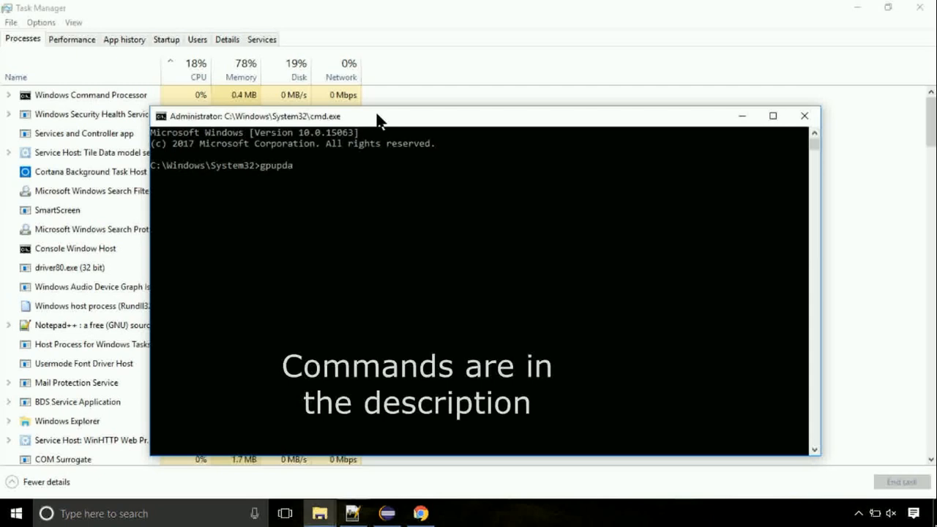
{"action": "key", "text": "enter"}
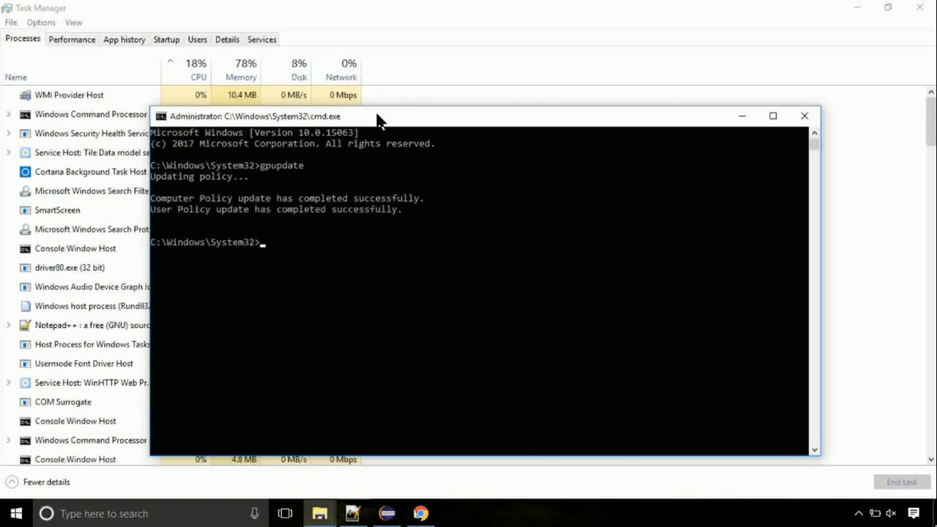
{"action": "type", "text": "chk"}
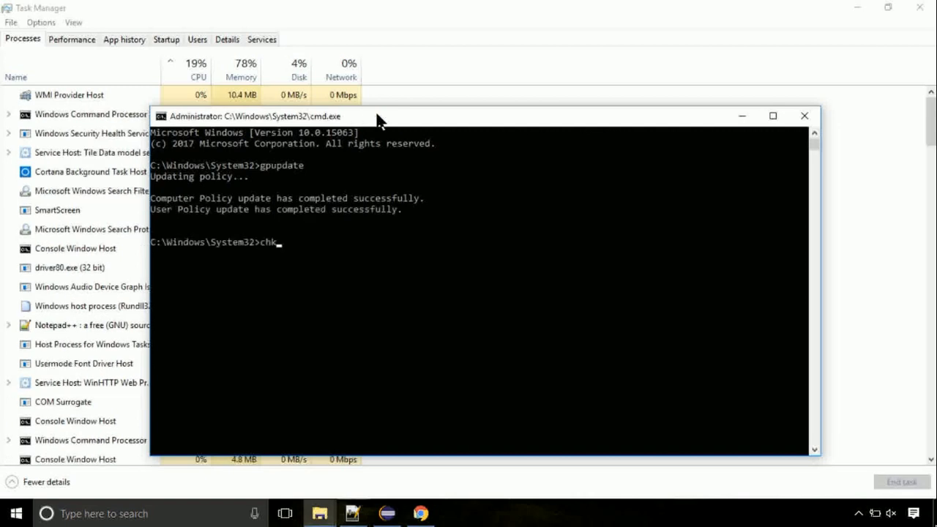